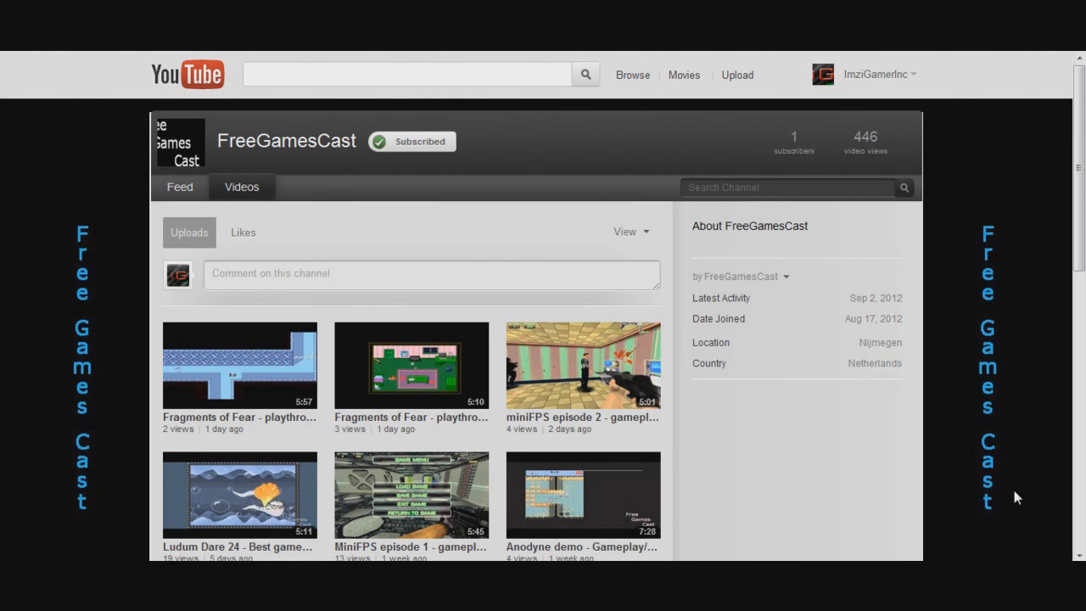
pyautogui.moveTo(991, 418)
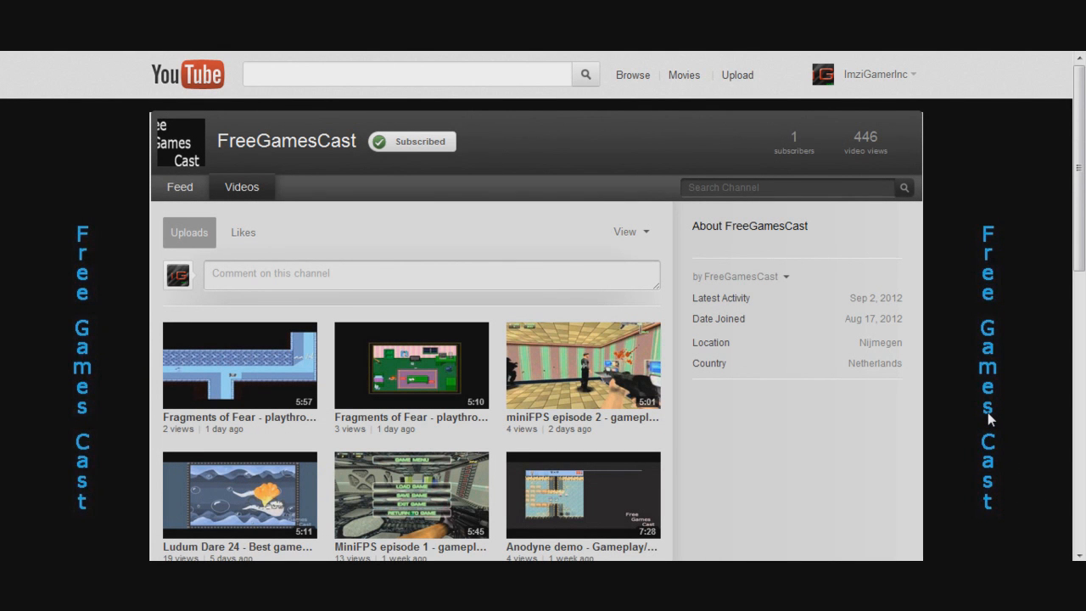
pyautogui.moveTo(981, 414)
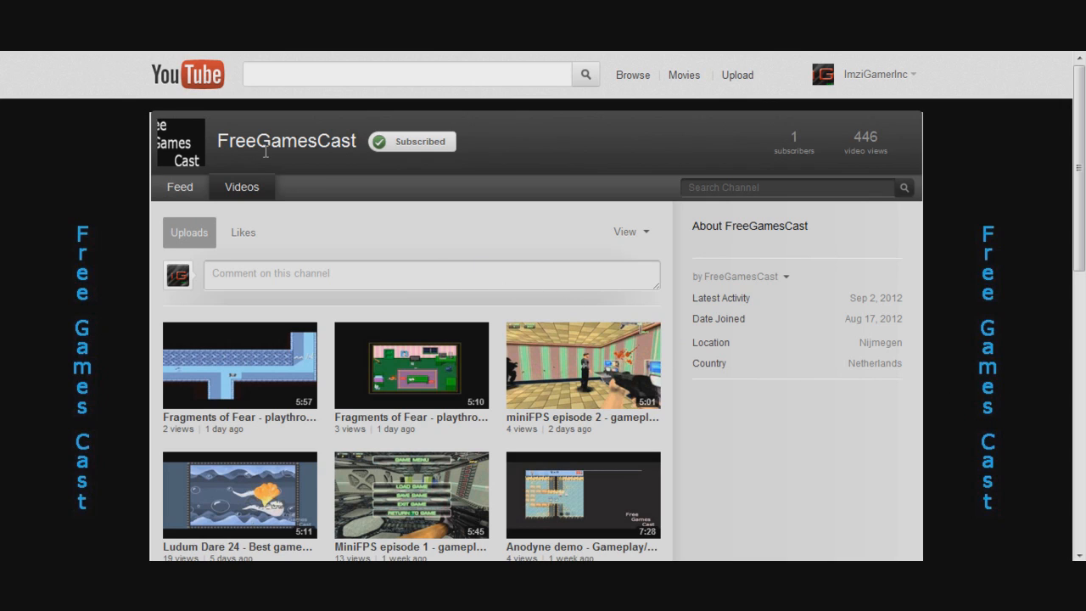
pyautogui.moveTo(671, 315)
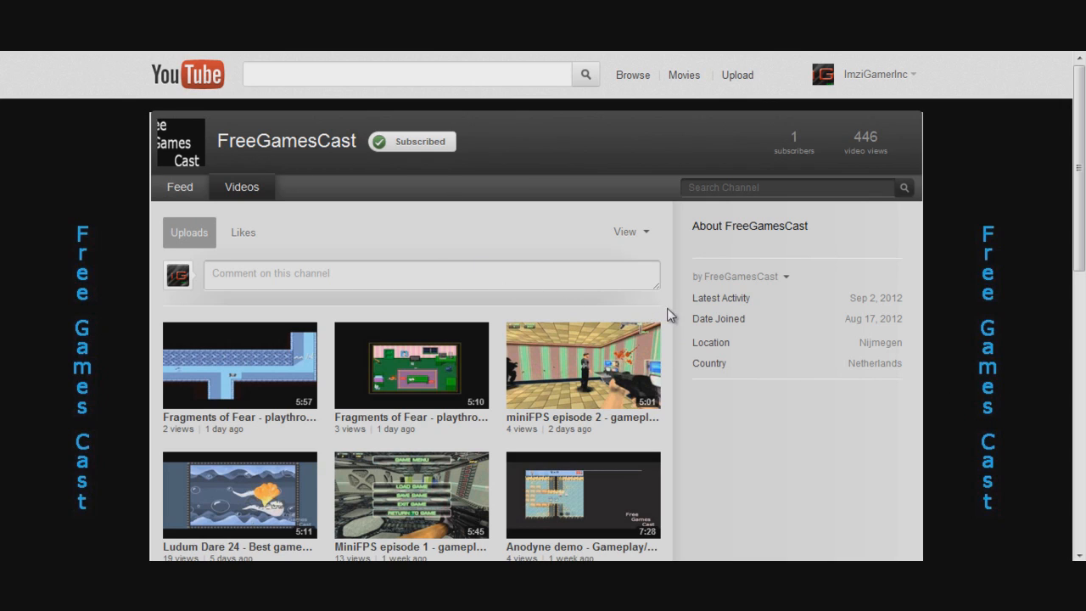
# Select and deselect the three-name list in Notepad, then close the notes window
pyautogui.scroll(-3)
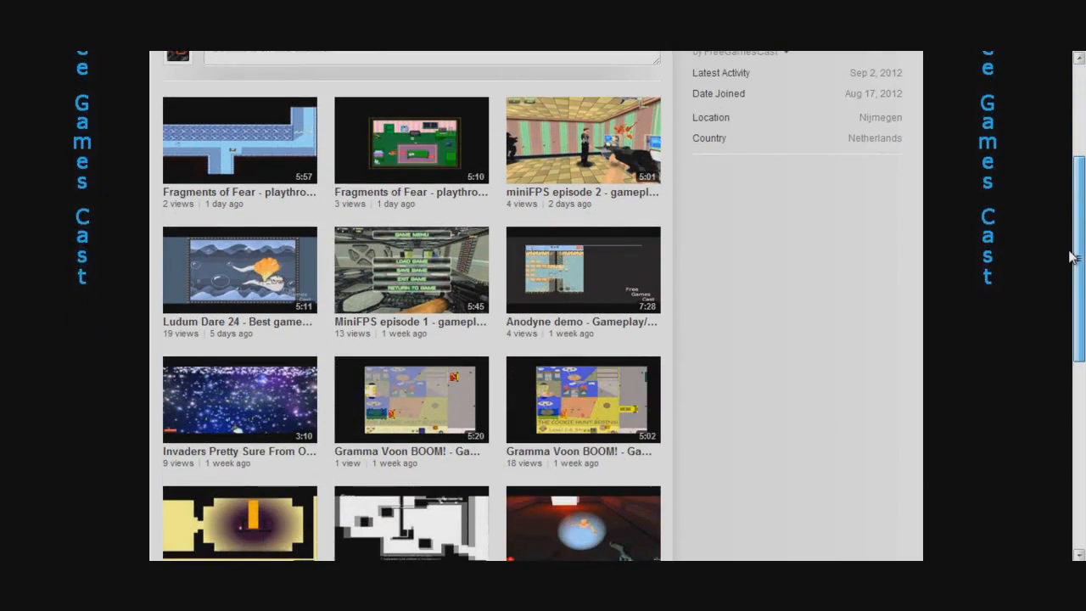
pyautogui.scroll(3)
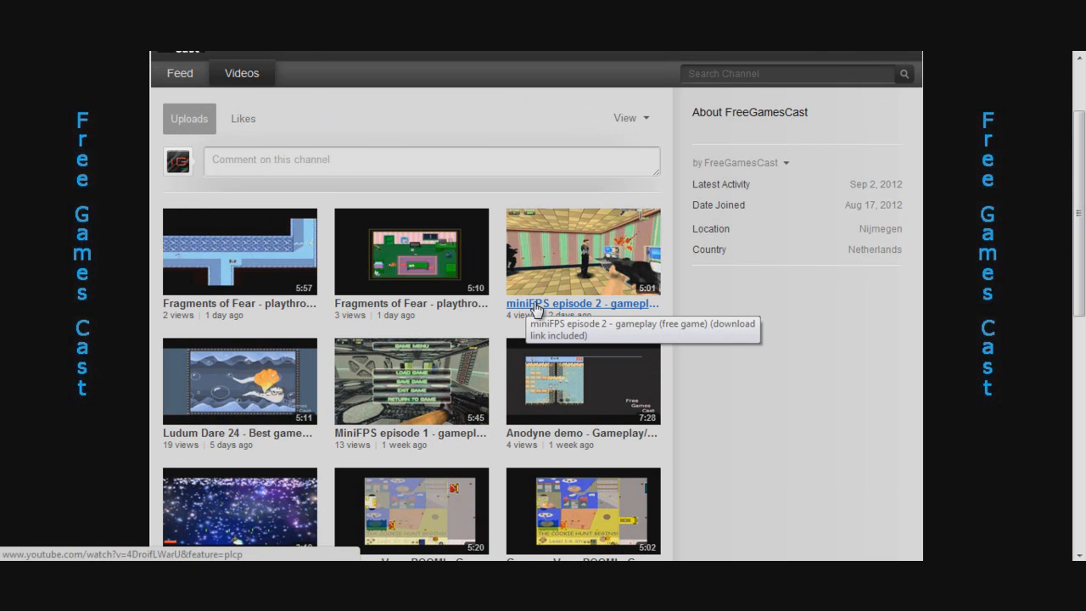
pyautogui.moveTo(478, 380)
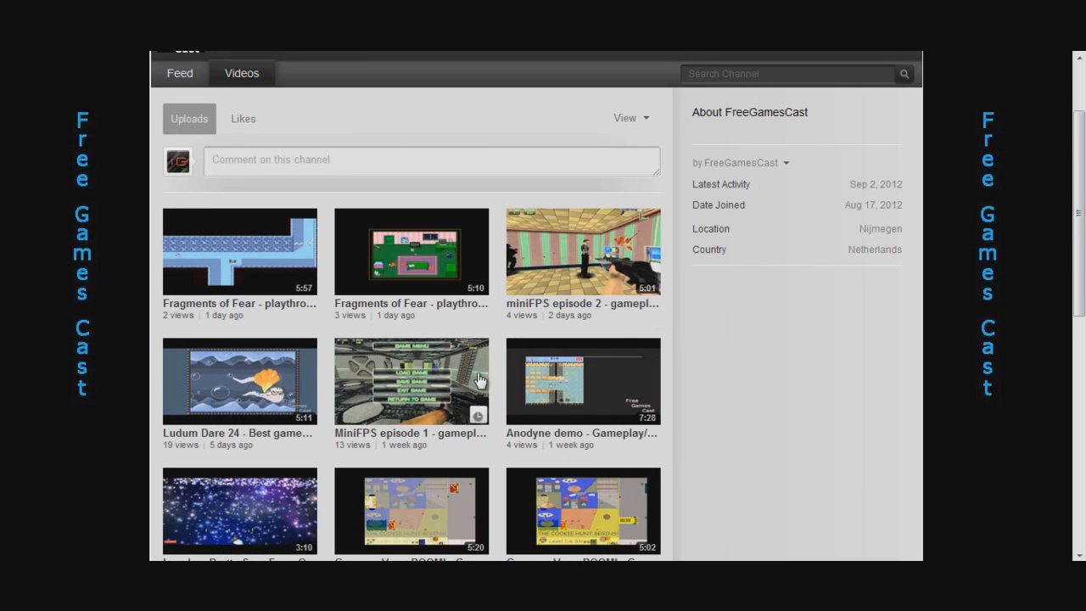
pyautogui.scroll(3)
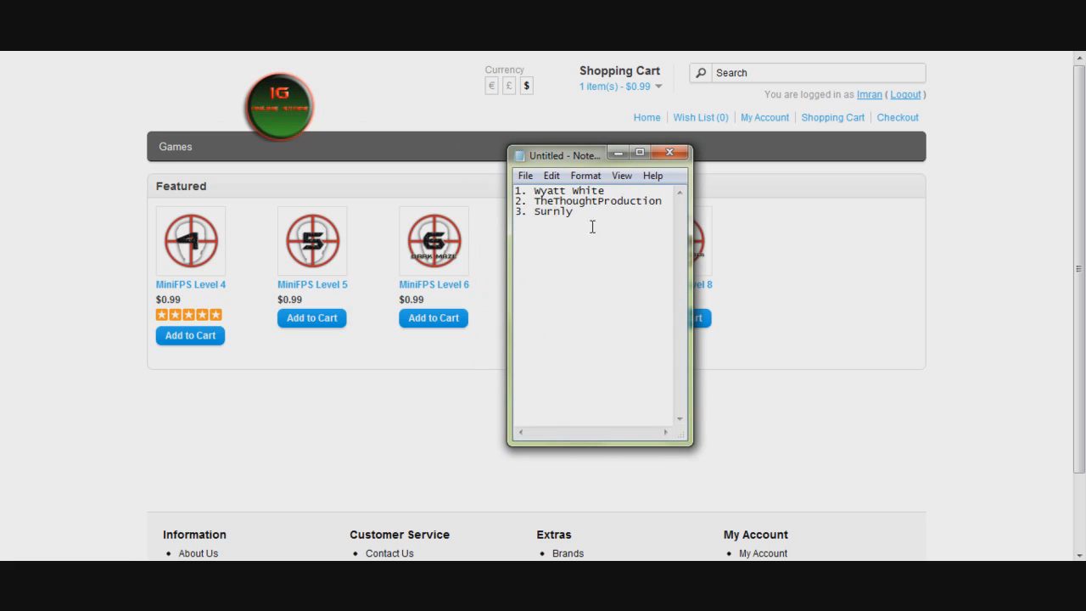
pyautogui.press('ctrl+a')
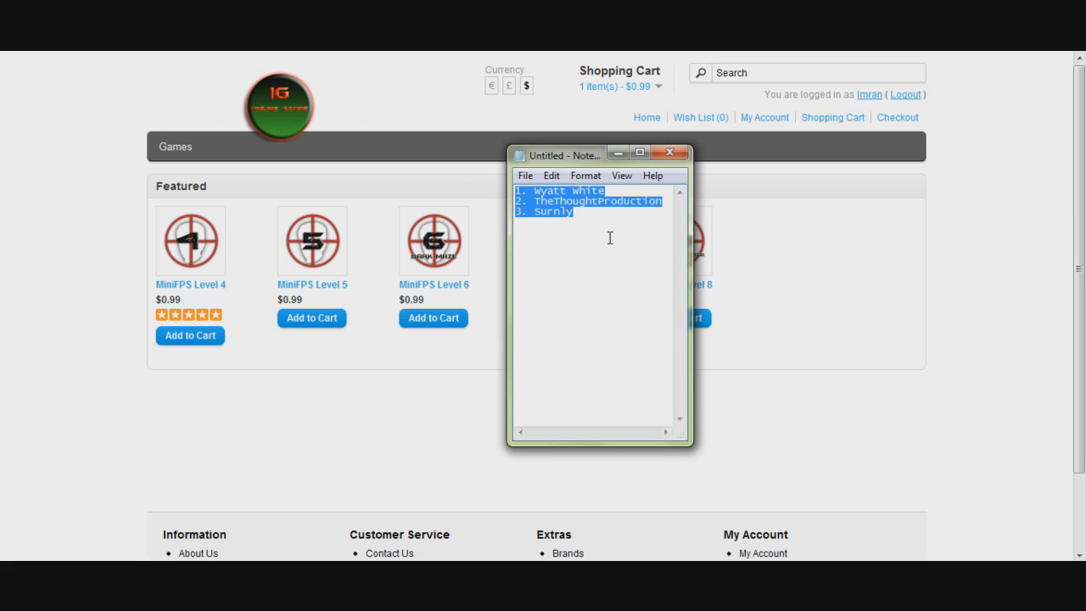
pyautogui.click(574, 212)
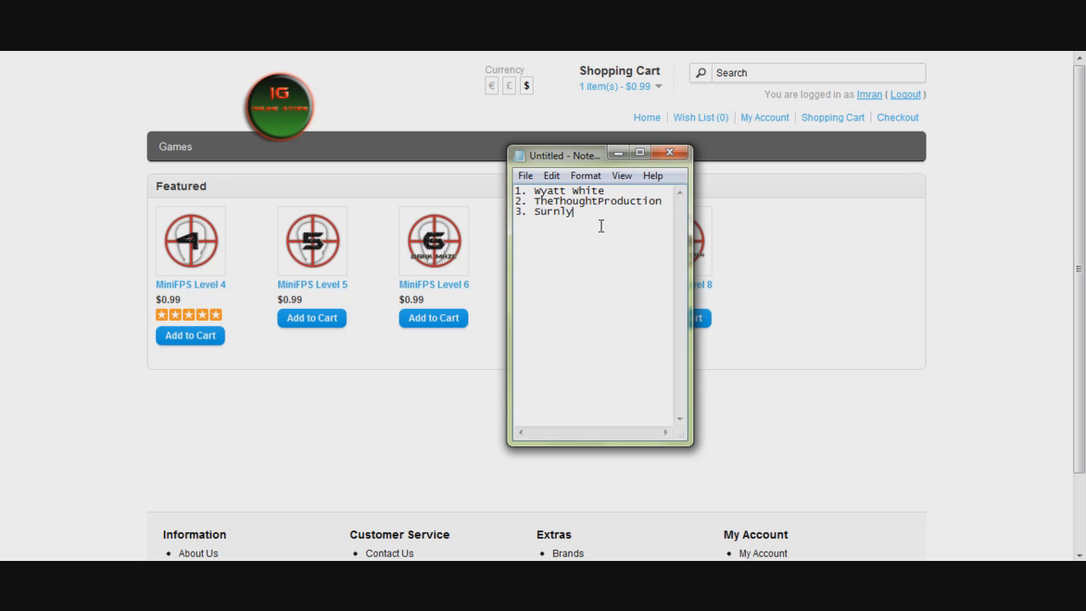
pyautogui.moveTo(564, 154); pyautogui.dragTo(710, 190)
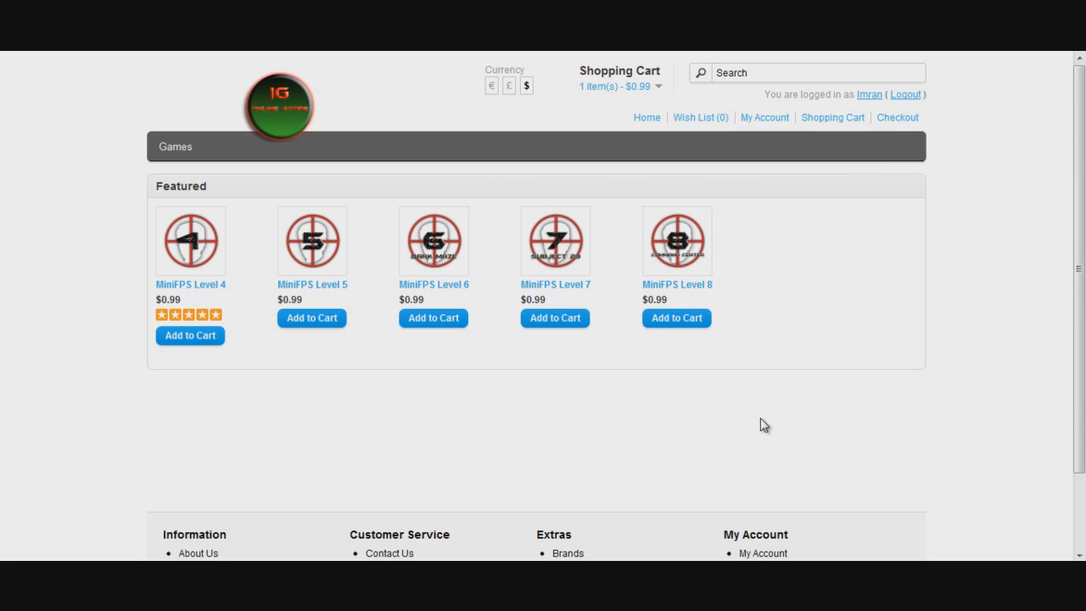
pyautogui.moveTo(187, 292)
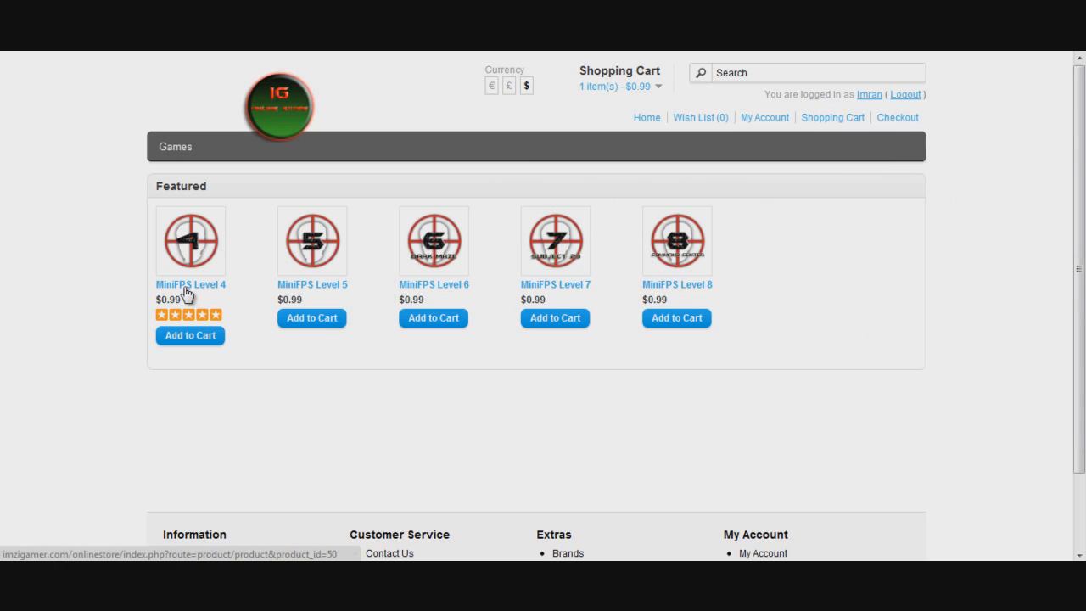
pyautogui.moveTo(336, 234)
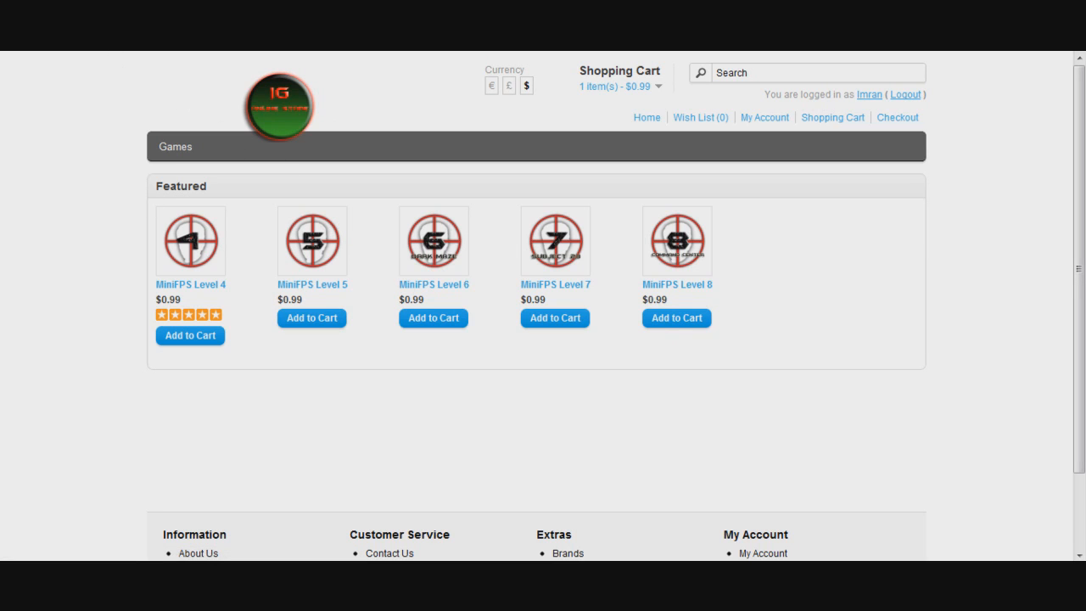
pyautogui.moveTo(733, 431)
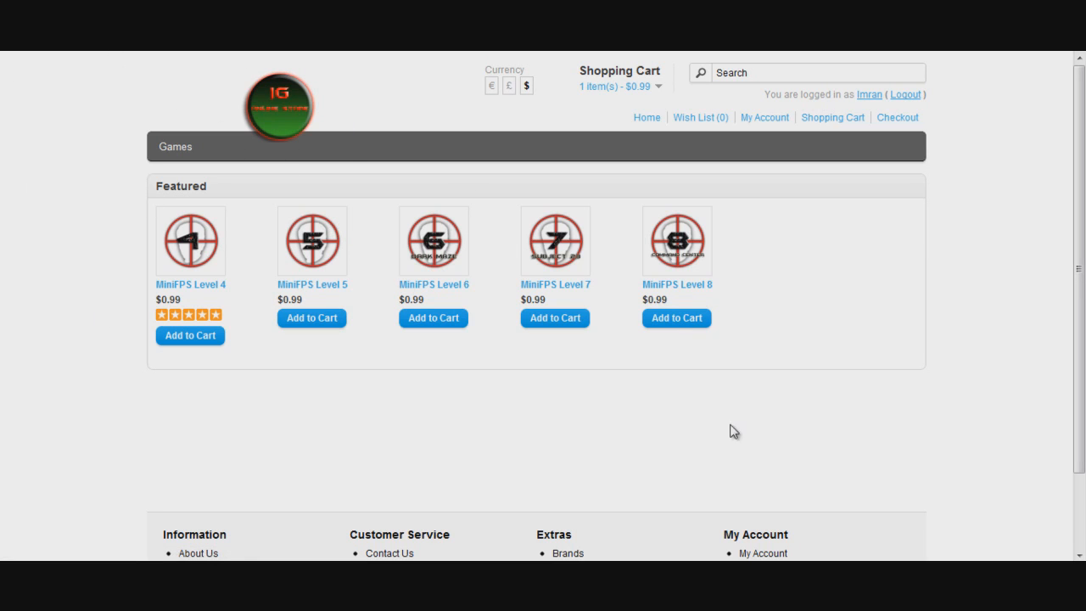
pyautogui.moveTo(814, 363)
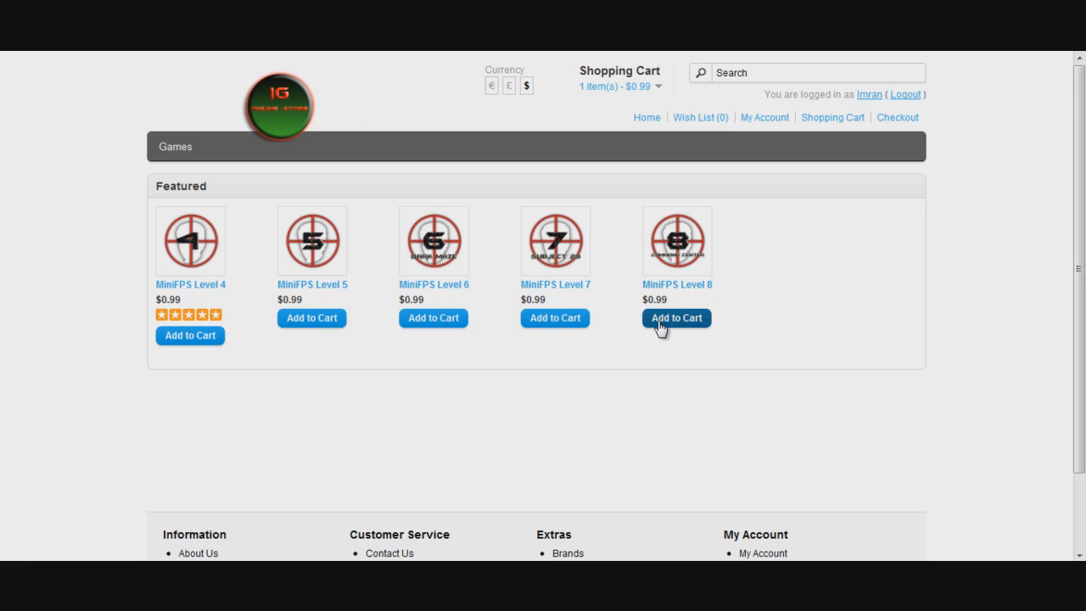
# Add MiniFPS Level 7 to the cart, making two items totalling $1.98
pyautogui.click(555, 317)
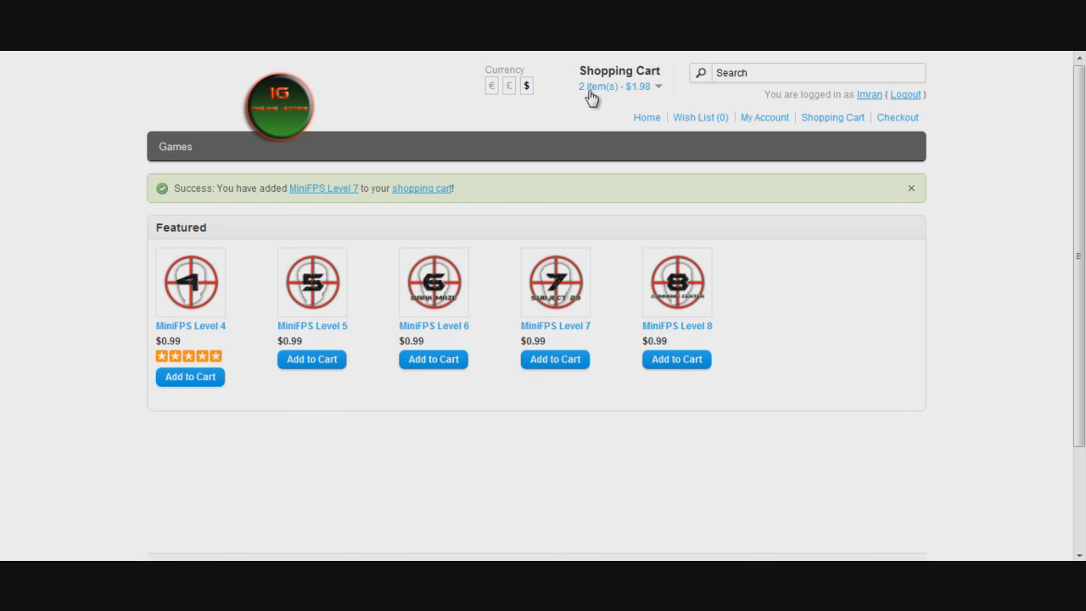
pyautogui.moveTo(831, 117)
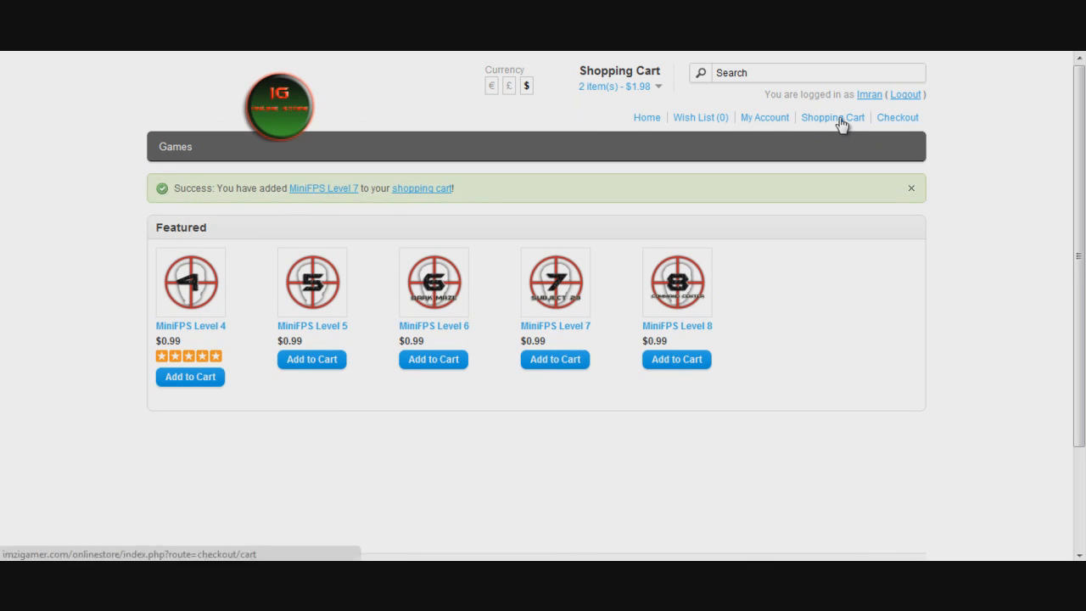
# View the cart with MiniFPS Levels 8 and 7 and choose the Use Gift Voucher option
pyautogui.click(831, 117)
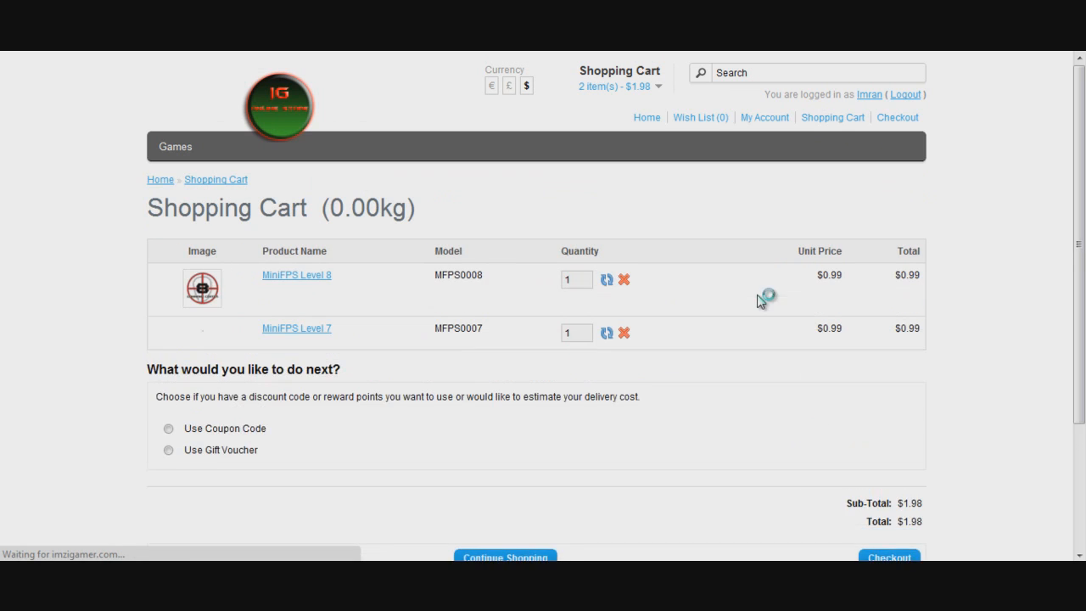
pyautogui.scroll(-3)
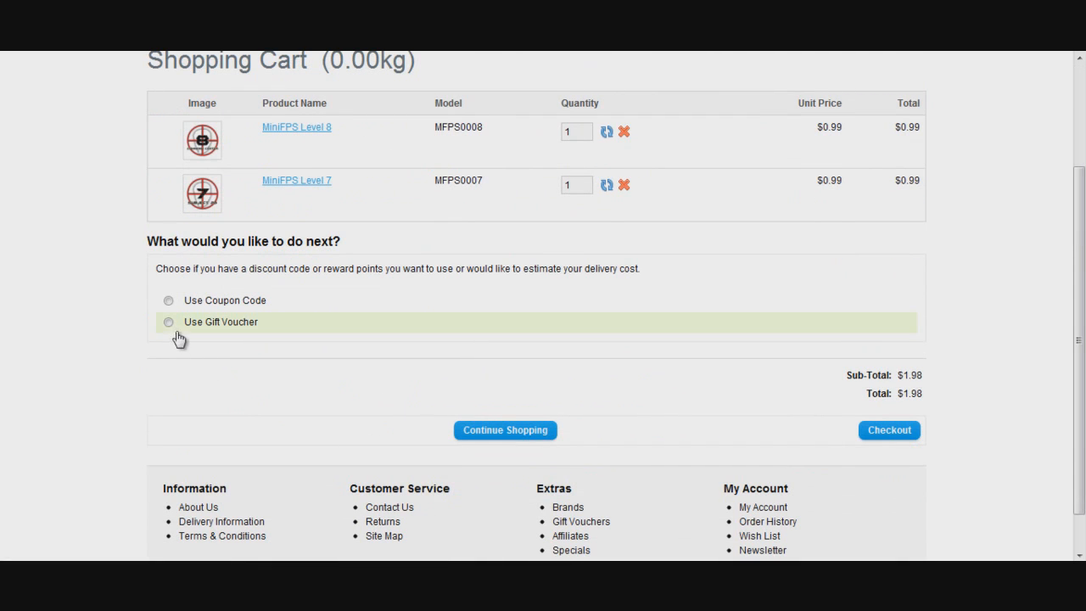
pyautogui.click(168, 323)
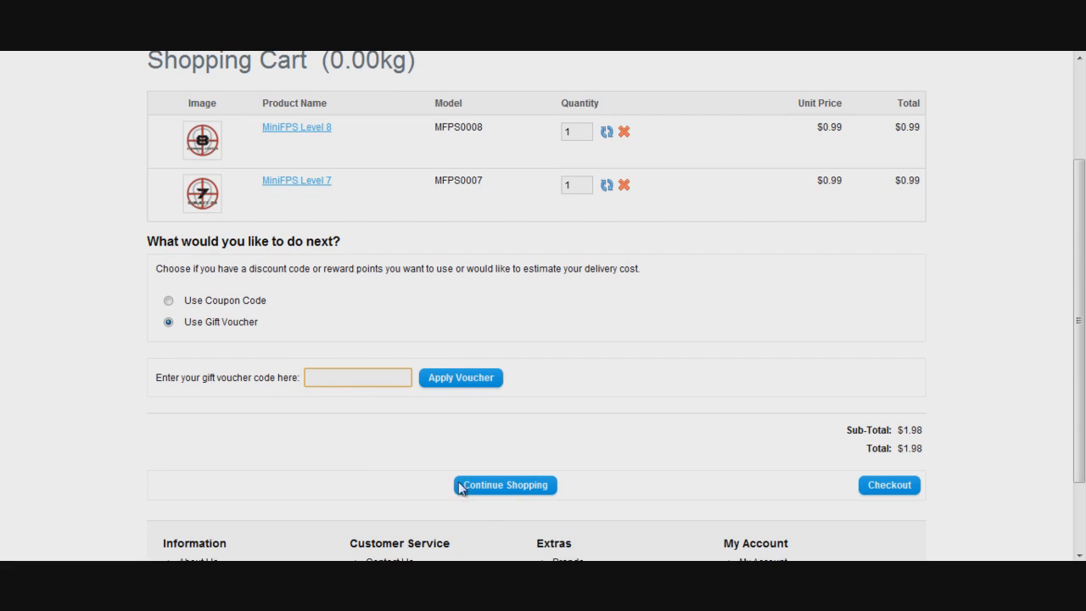
pyautogui.moveTo(382, 407)
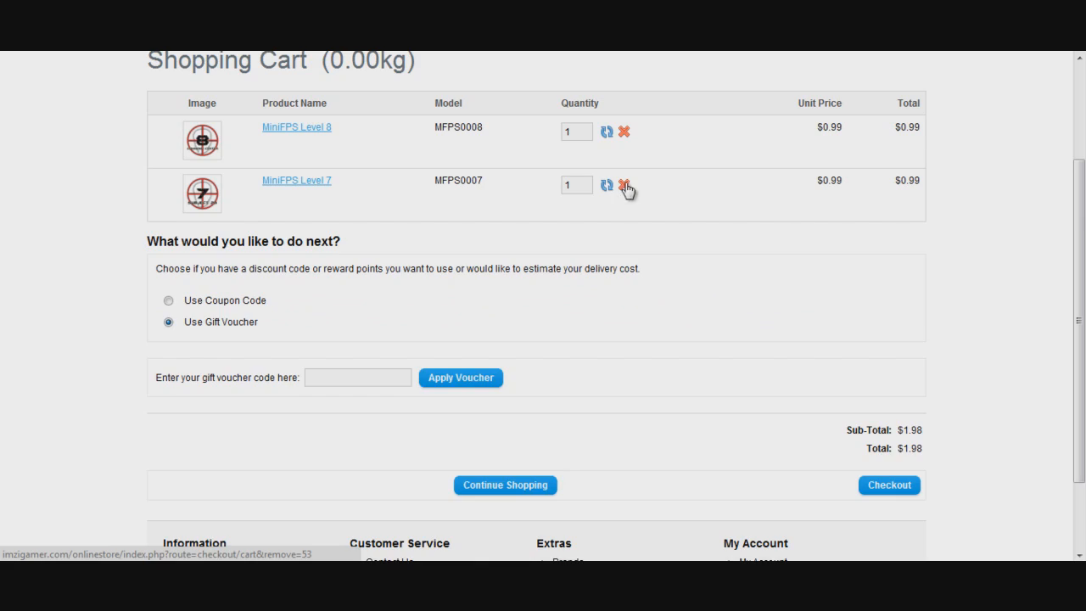
pyautogui.scroll(3)
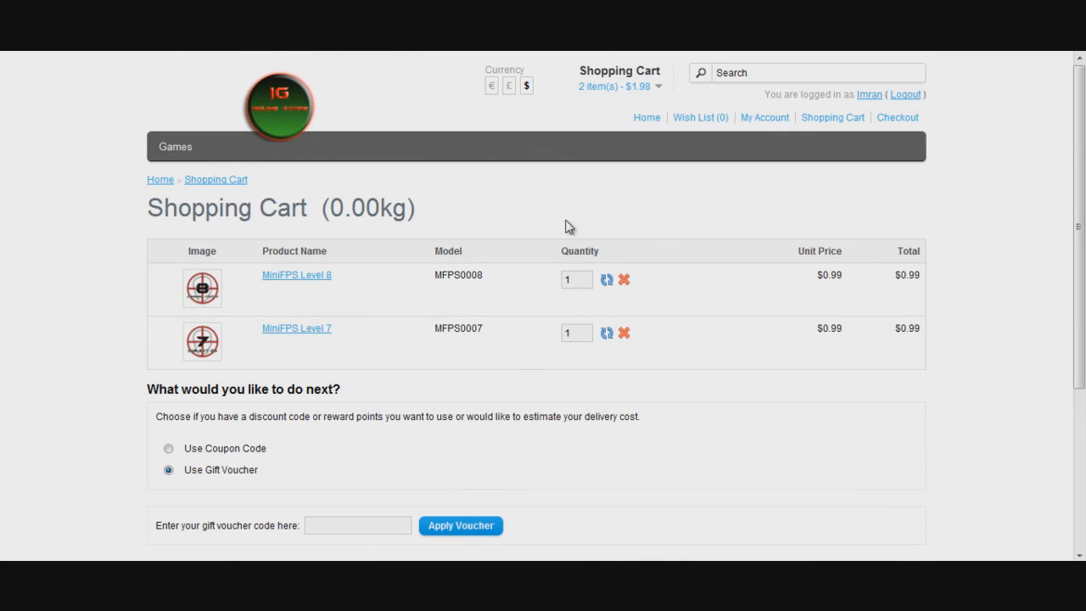